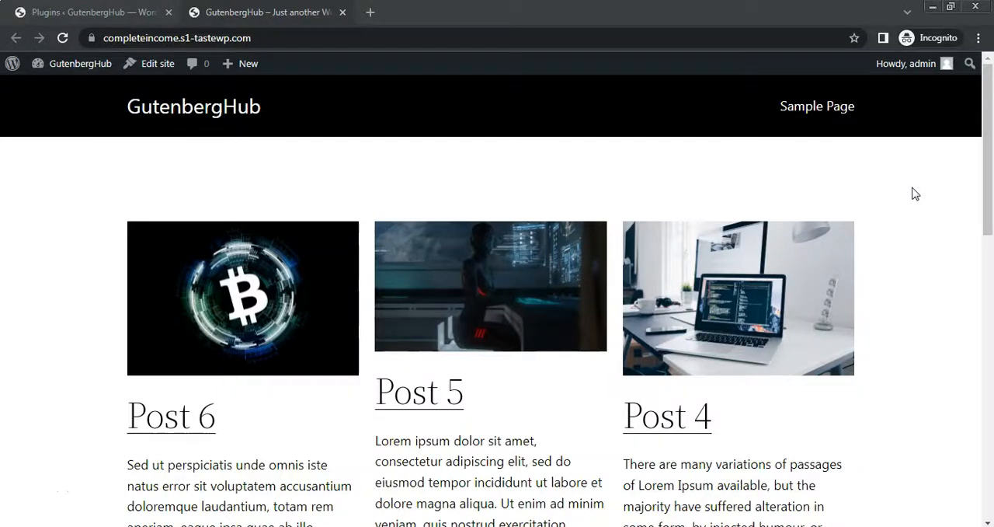
# - Review the full-length excerpts of Posts 1–6 on the blog front page, then return to the empty Plugins admin page
pyautogui.scroll(-3)
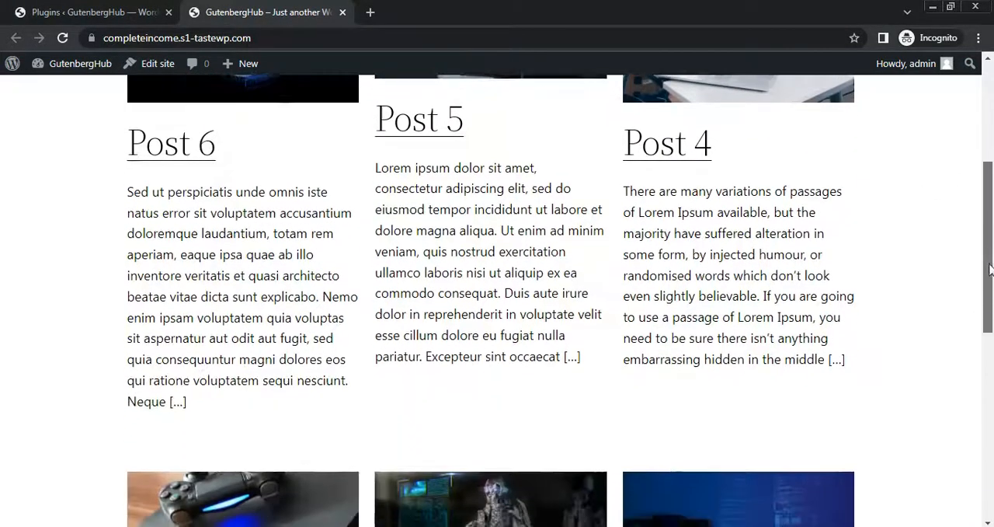
pyautogui.scroll(-3)
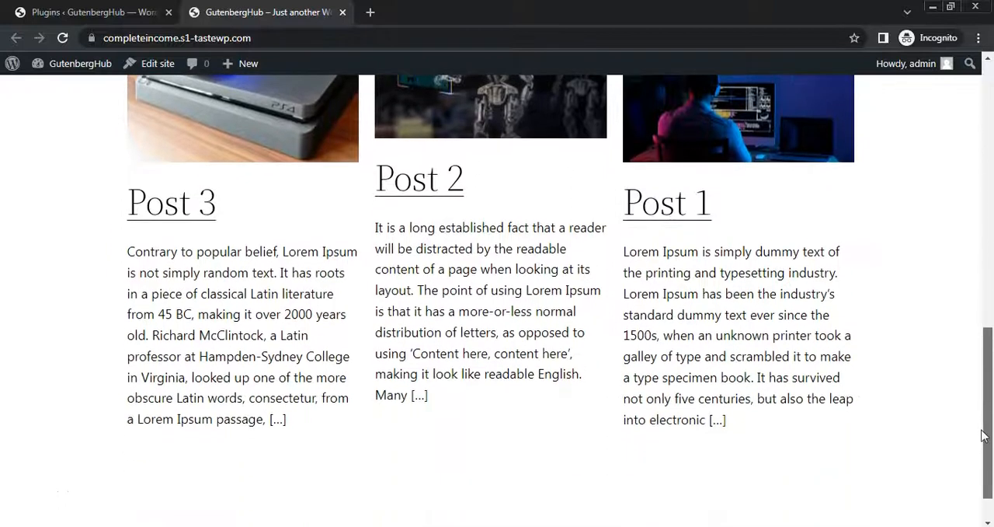
pyautogui.moveTo(374, 227); pyautogui.dragTo(466, 373)
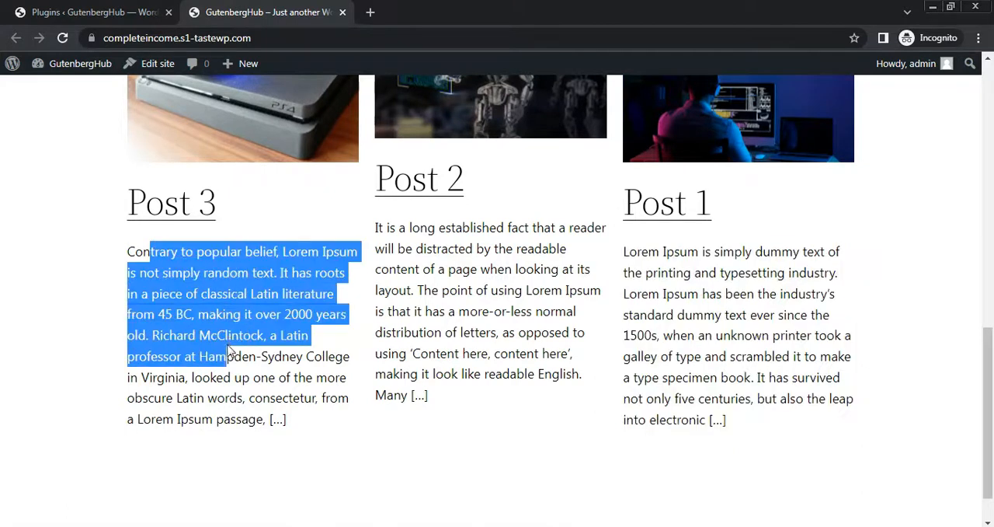
pyautogui.click(128, 314)
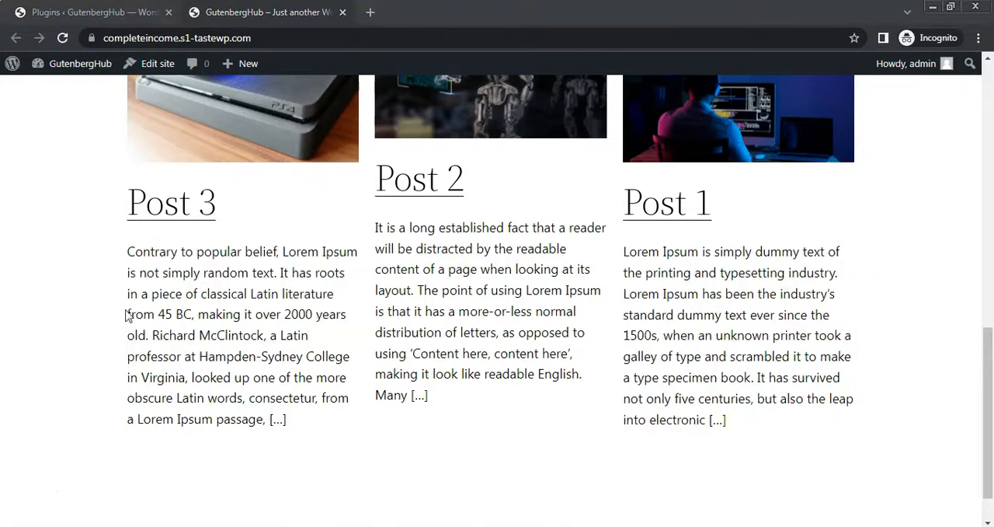
pyautogui.click(86, 12)
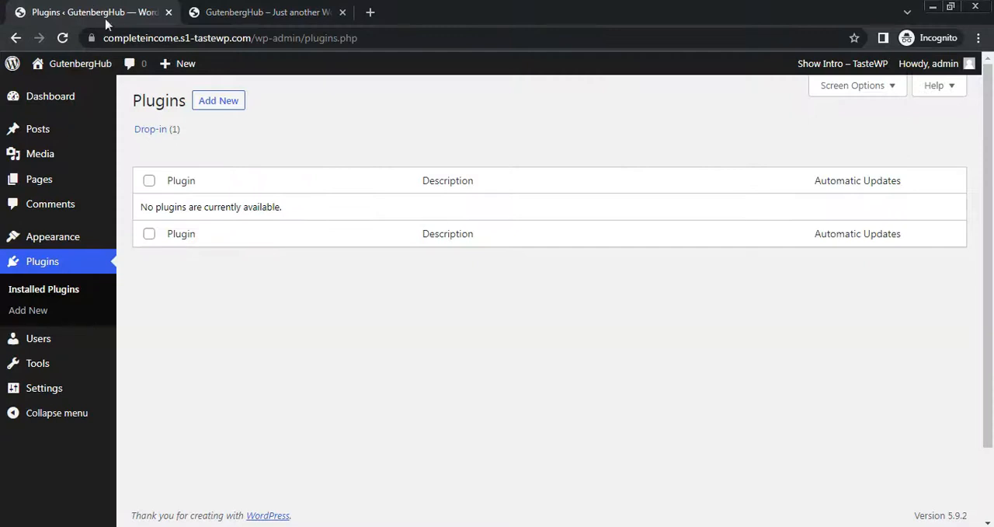
# - Search the Add Plugins directory for 'code snippet'
pyautogui.click(217, 99)
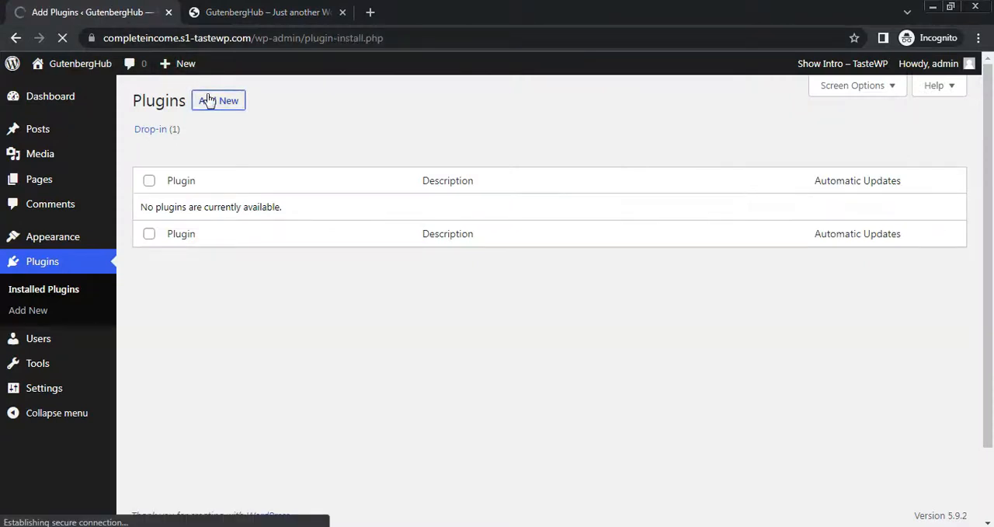
pyautogui.click(217, 100)
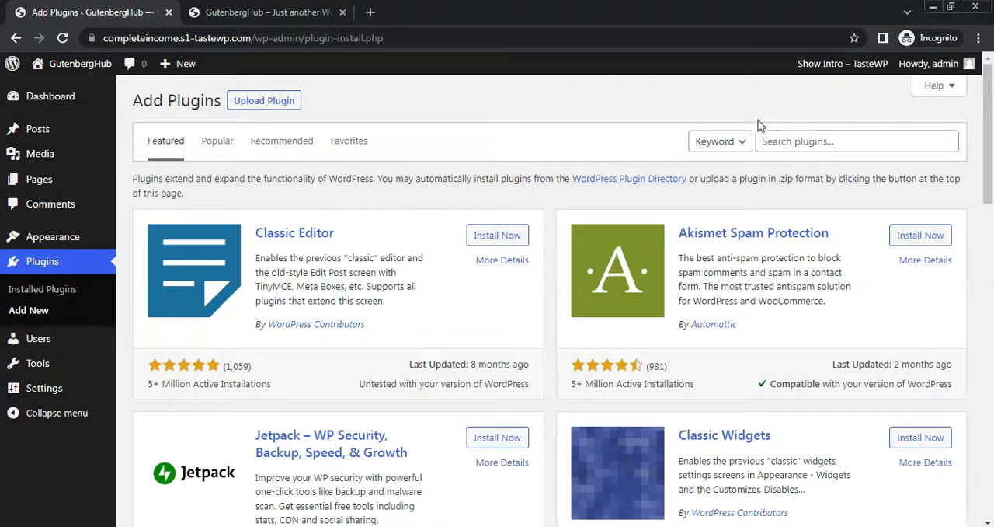
pyautogui.click(858, 140)
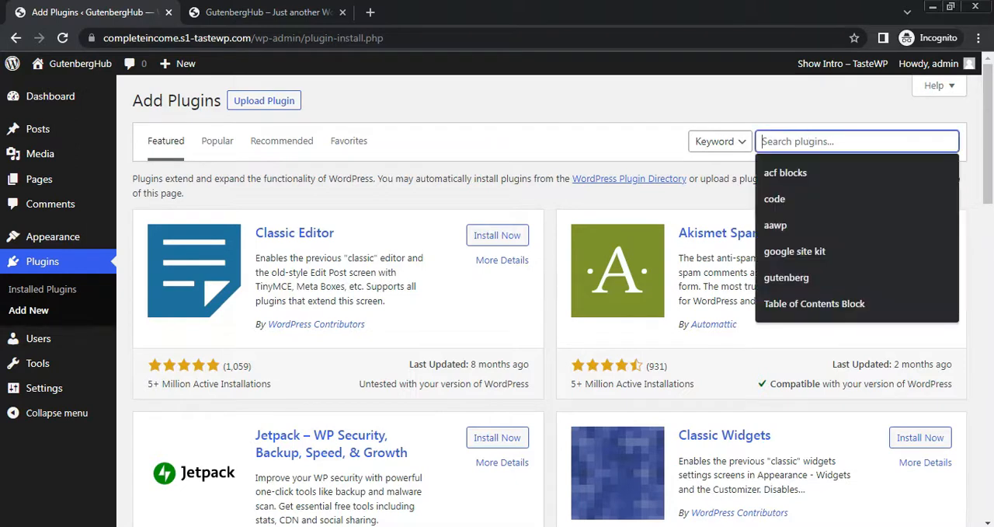
pyautogui.click(773, 197)
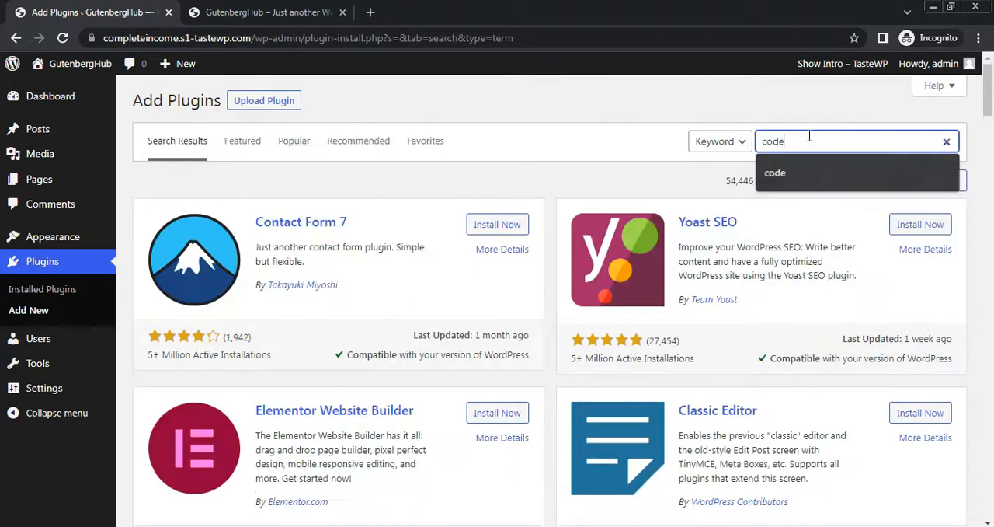
pyautogui.write('snippet')
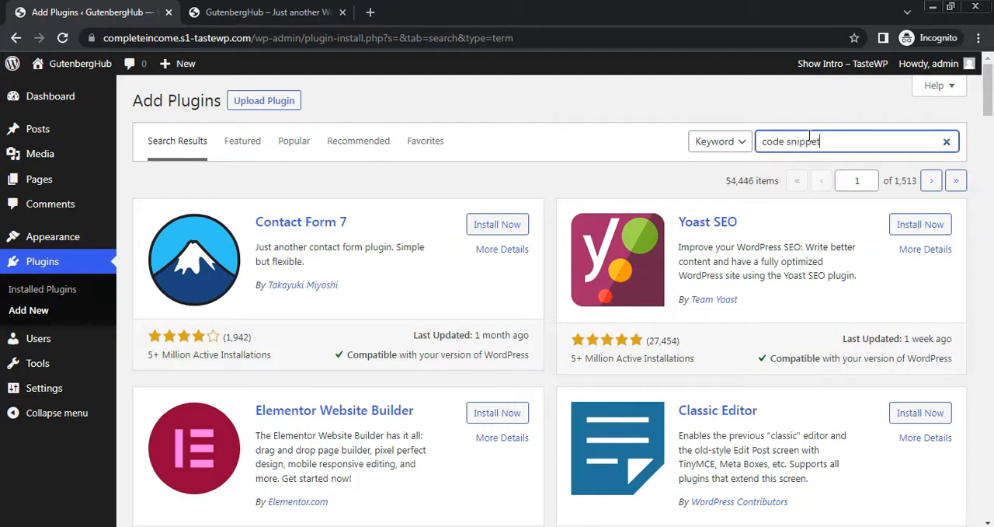
pyautogui.press('Return')
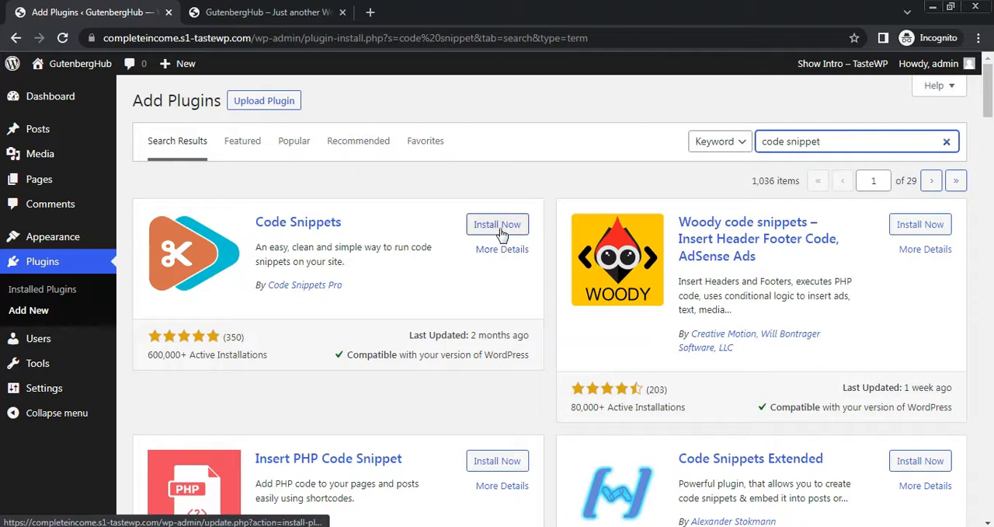
# - Install and activate the Code Snippets plugin as the site's only plugin
pyautogui.click(498, 224)
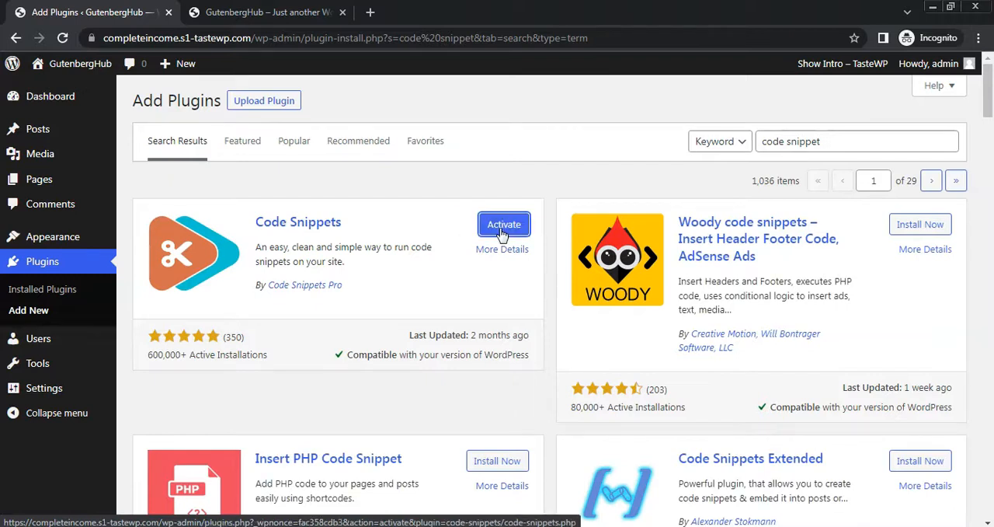
pyautogui.click(504, 223)
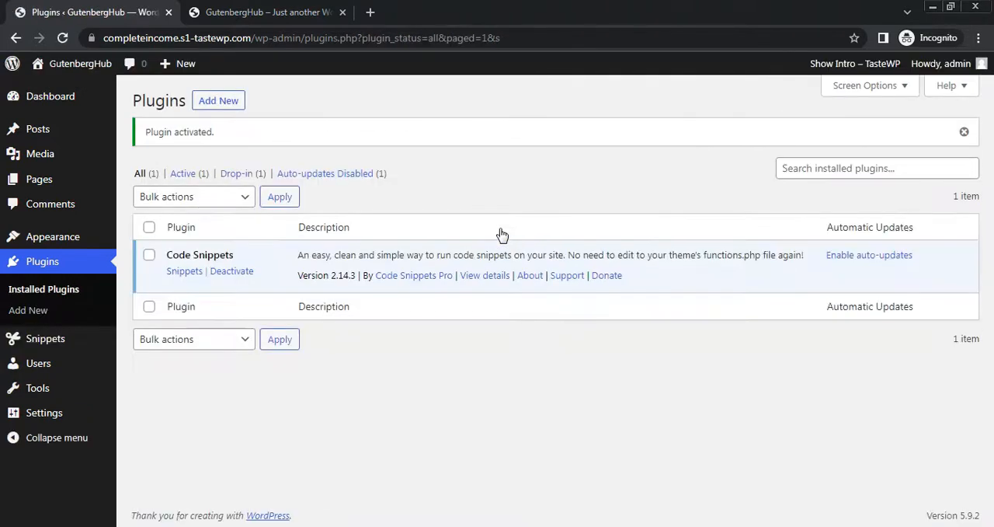
pyautogui.moveTo(184, 270)
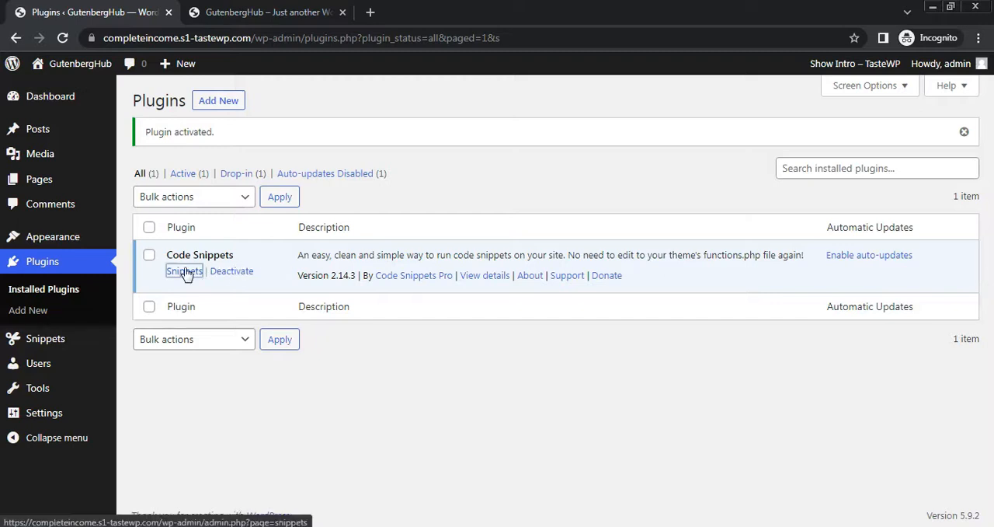
# - Go to the Code Snippets list and start a blank Add New Snippet form
pyautogui.click(183, 270)
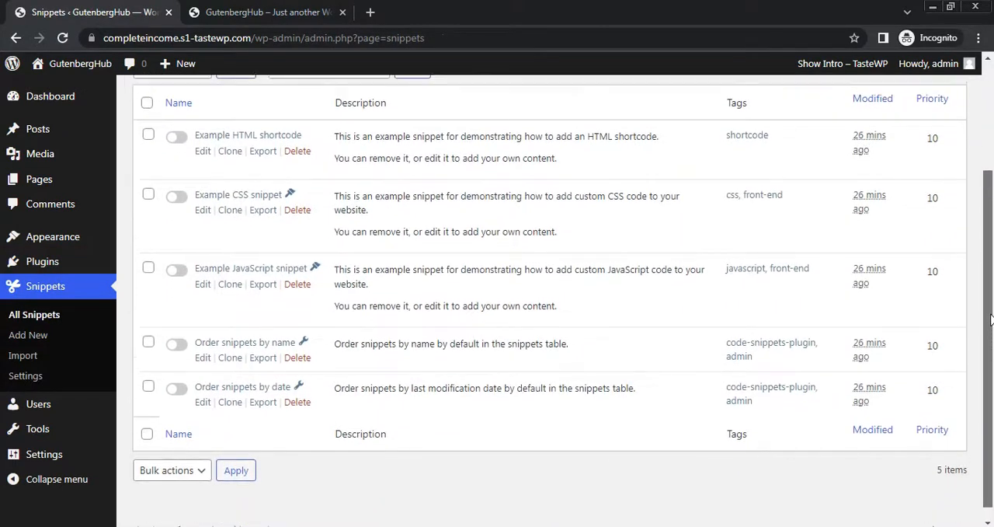
pyautogui.scroll(3)
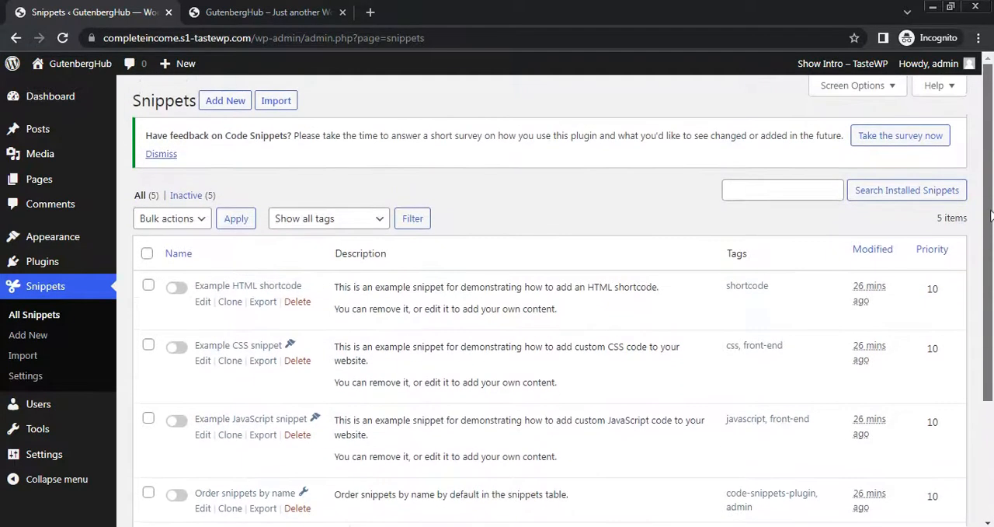
pyautogui.moveTo(884, 191)
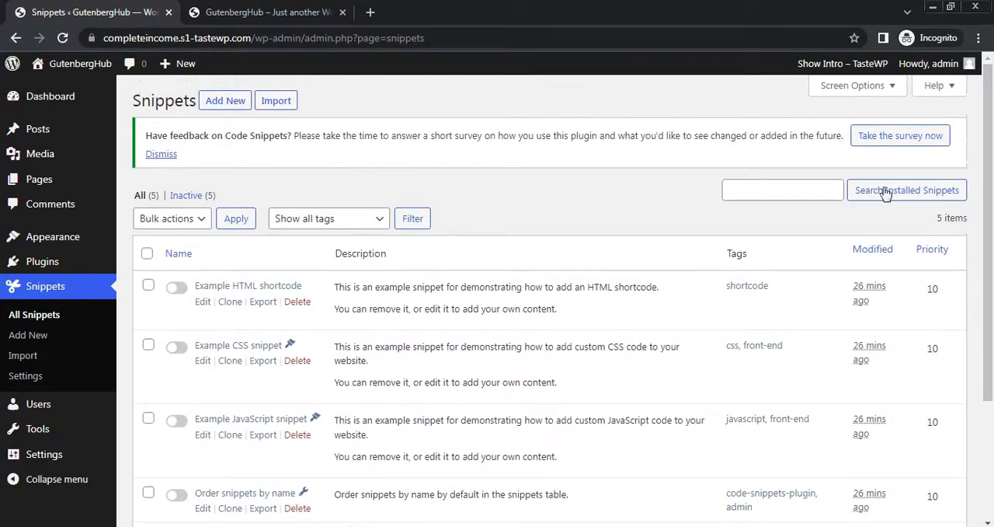
pyautogui.click(223, 100)
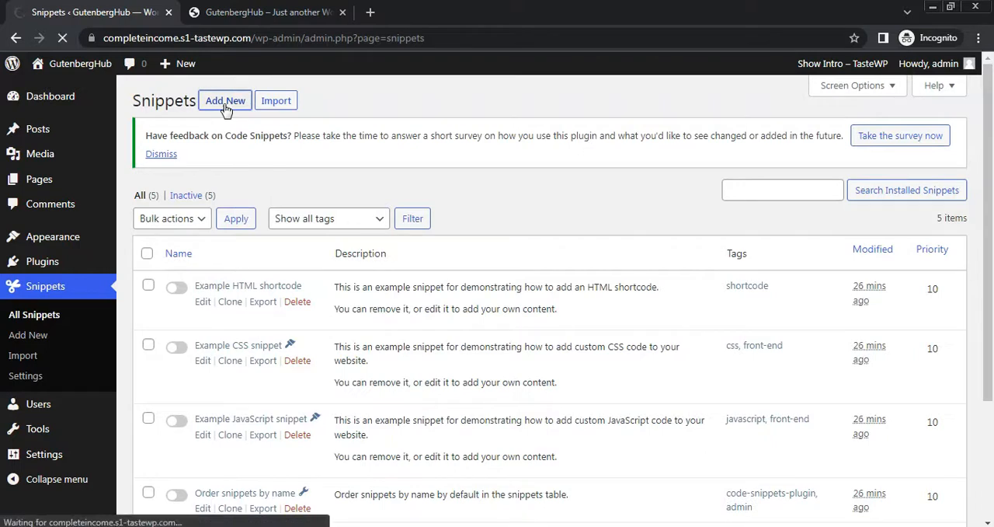
pyautogui.click(224, 99)
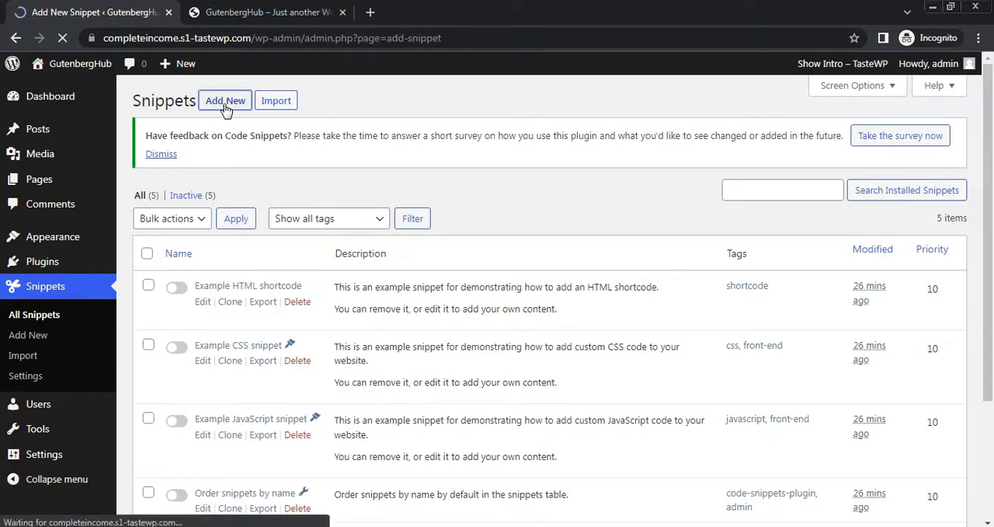
pyautogui.click(223, 99)
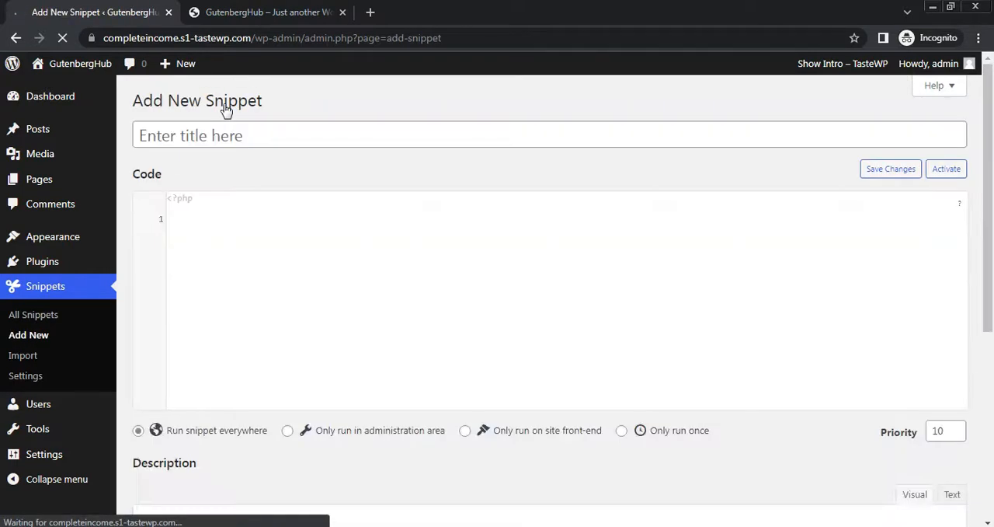
# - Title the new snippet 'Custom Except Length'
pyautogui.click(550, 135)
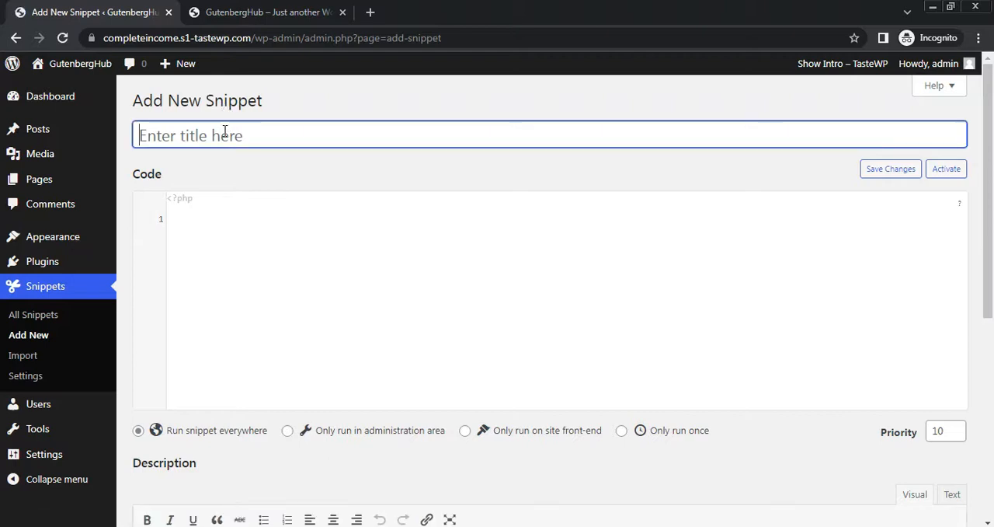
pyautogui.write('Custom E')
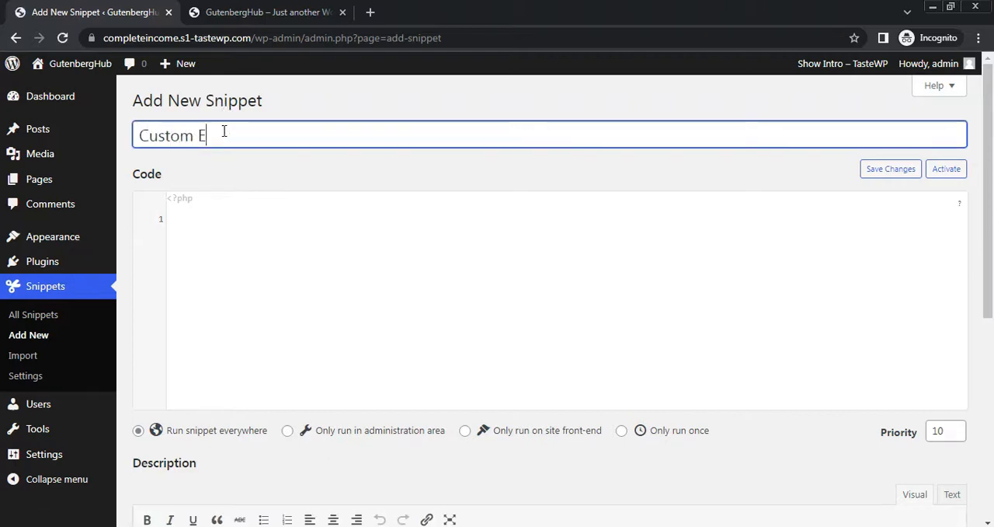
pyautogui.write('xcept')
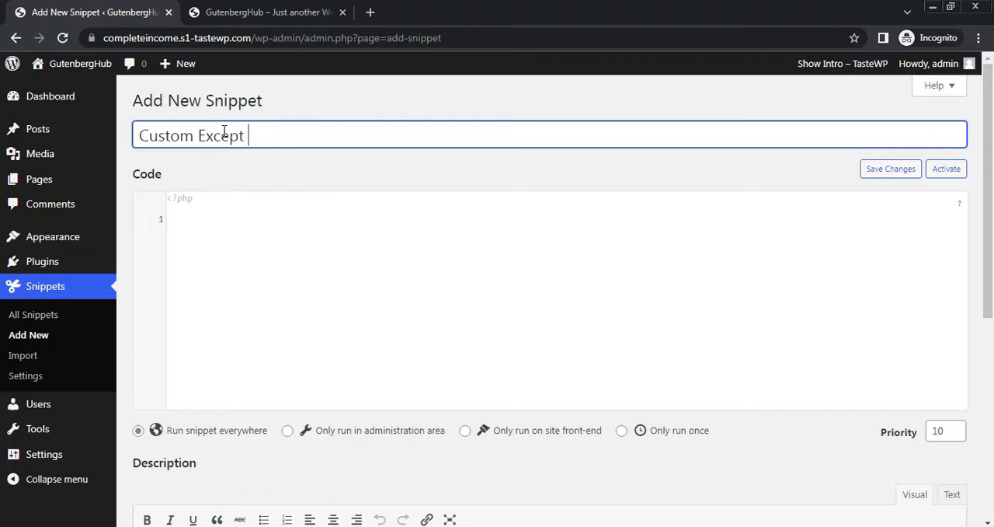
pyautogui.write('Length')
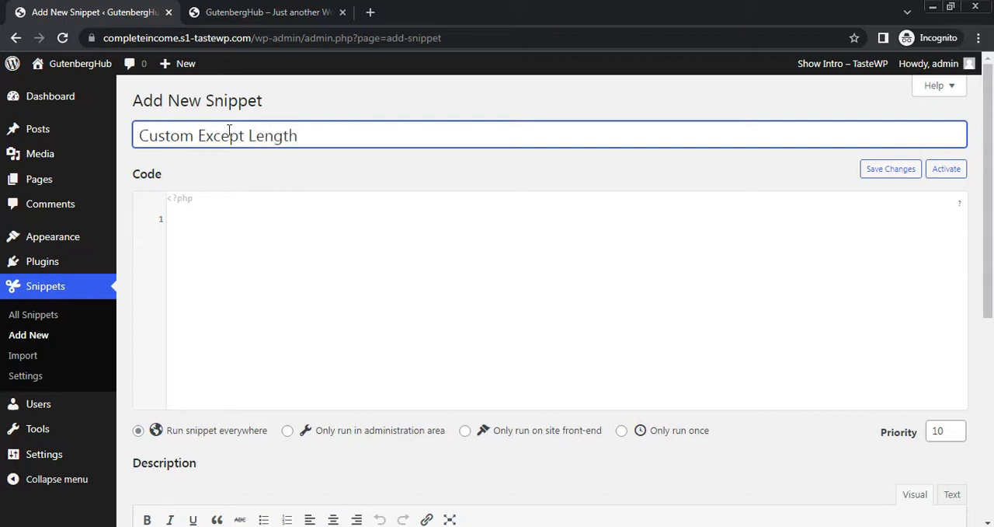
# - Add the excerpt_length filter code returning 15 words, then save and activate the snippet
pyautogui.click(278, 221)
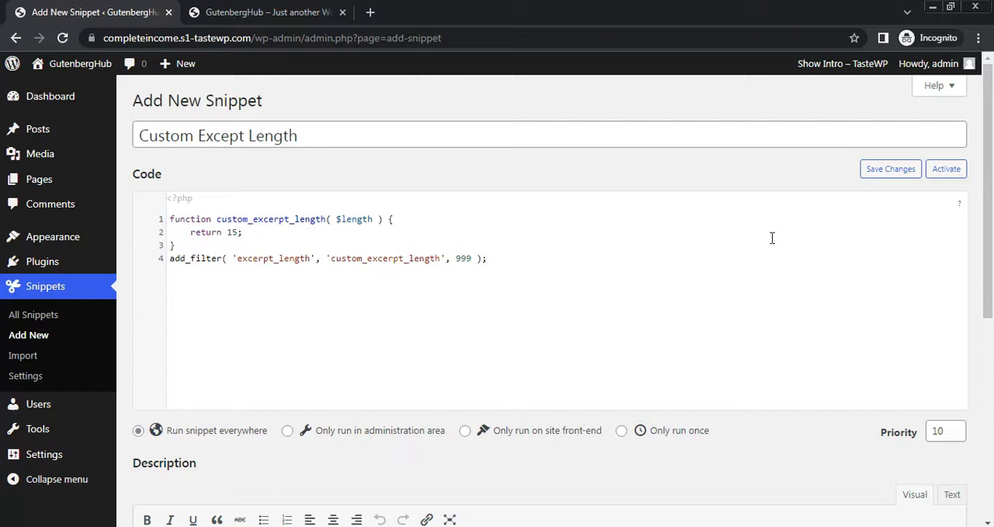
pyautogui.click(946, 168)
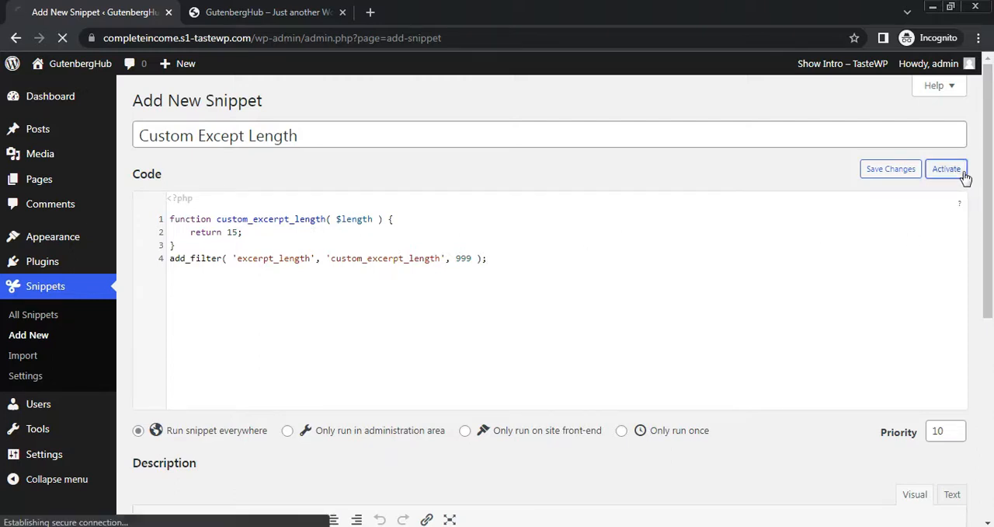
pyautogui.click(946, 168)
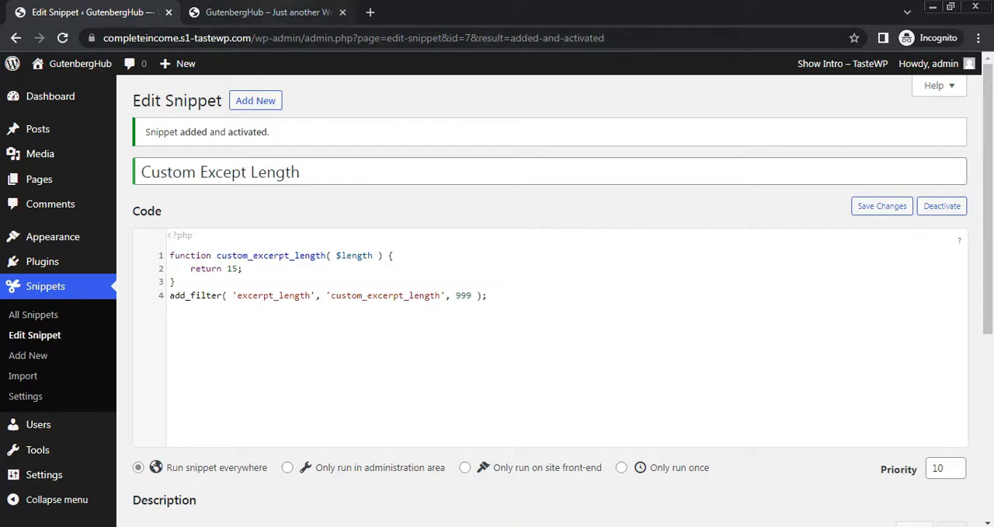
# - Reload the live site to confirm excerpts are shortened to about 15 words, then return to the Edit Snippet page
pyautogui.click(267, 12)
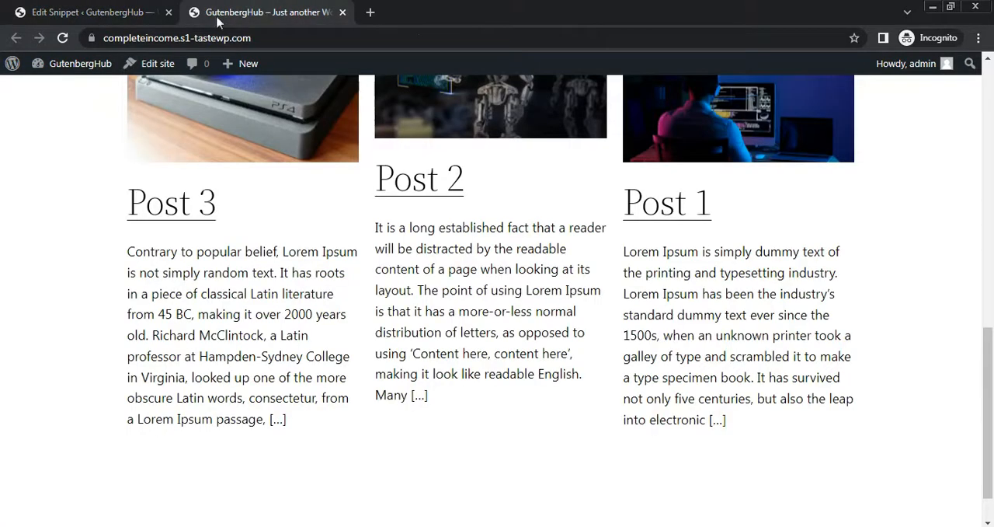
pyautogui.click(65, 37)
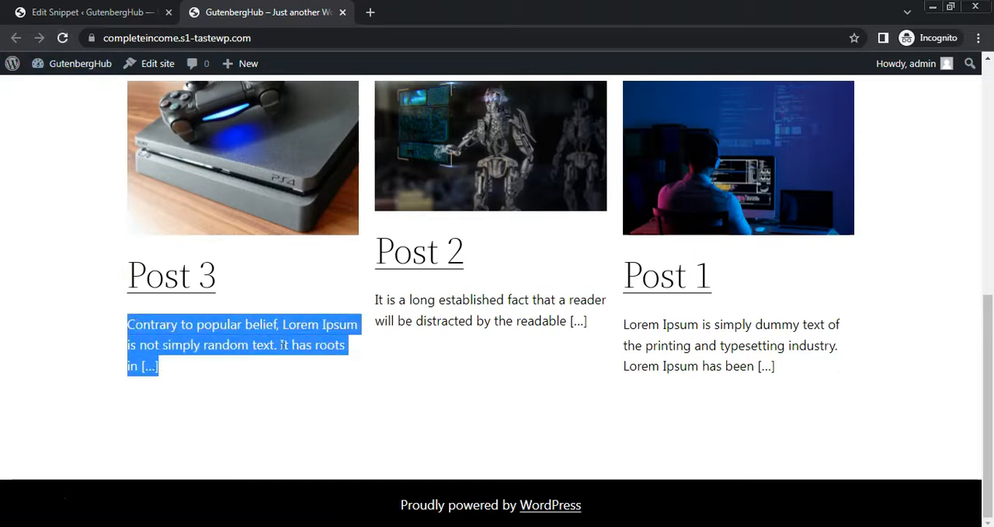
pyautogui.scroll(3)
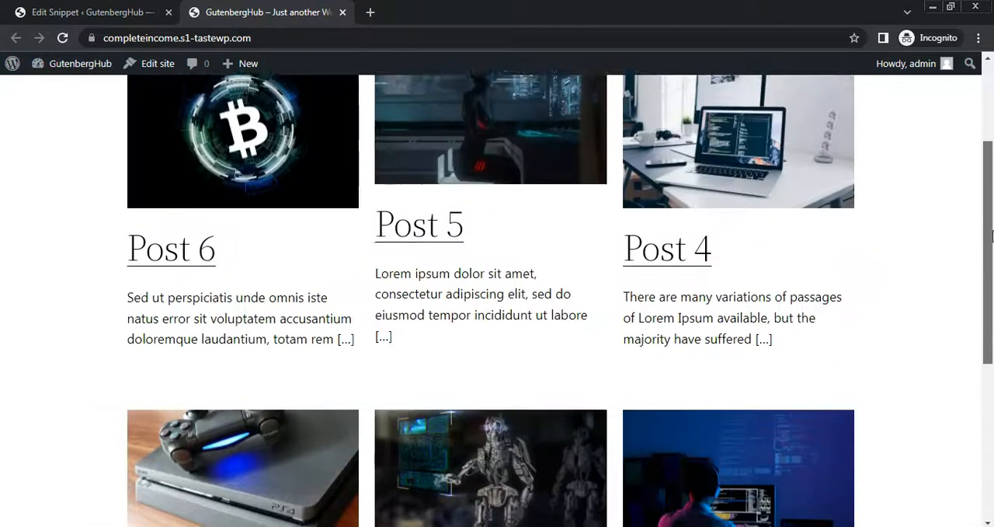
pyautogui.scroll(-3)
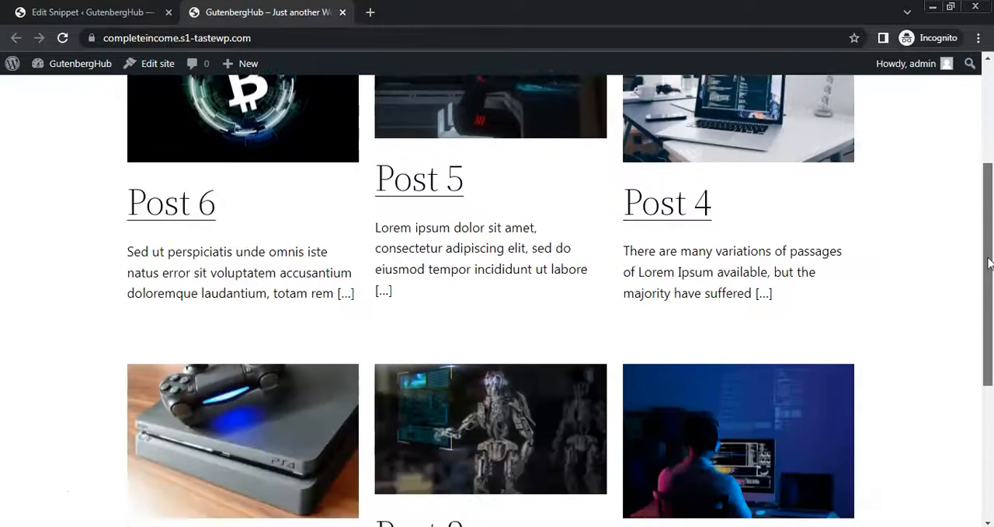
pyautogui.scroll(-3)
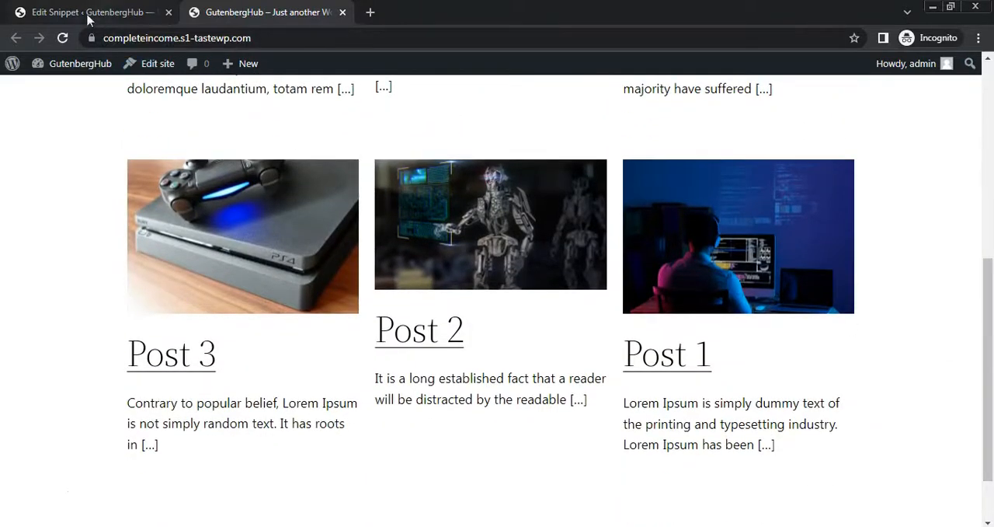
pyautogui.click(90, 12)
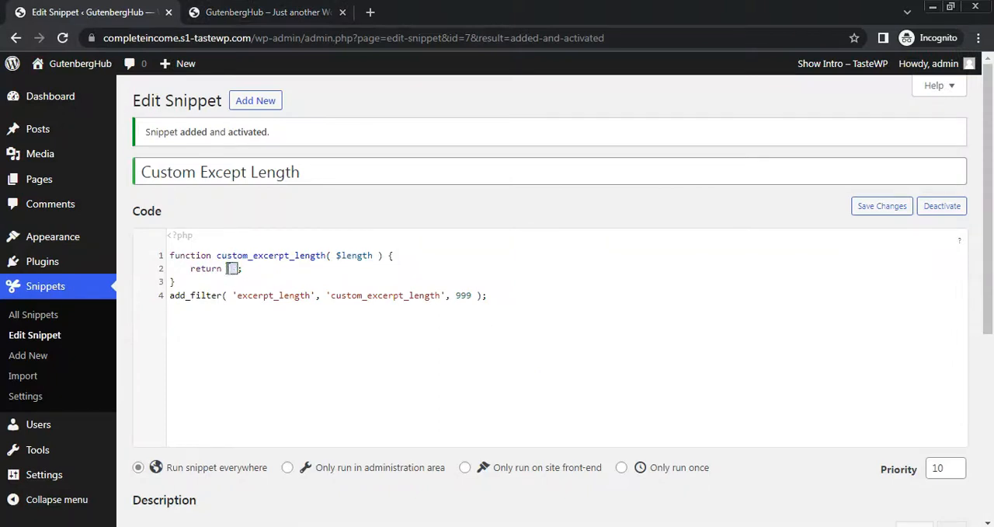
# - Change the snippet's returned excerpt length from 15 to 25 words and save the changes
pyautogui.write('25')
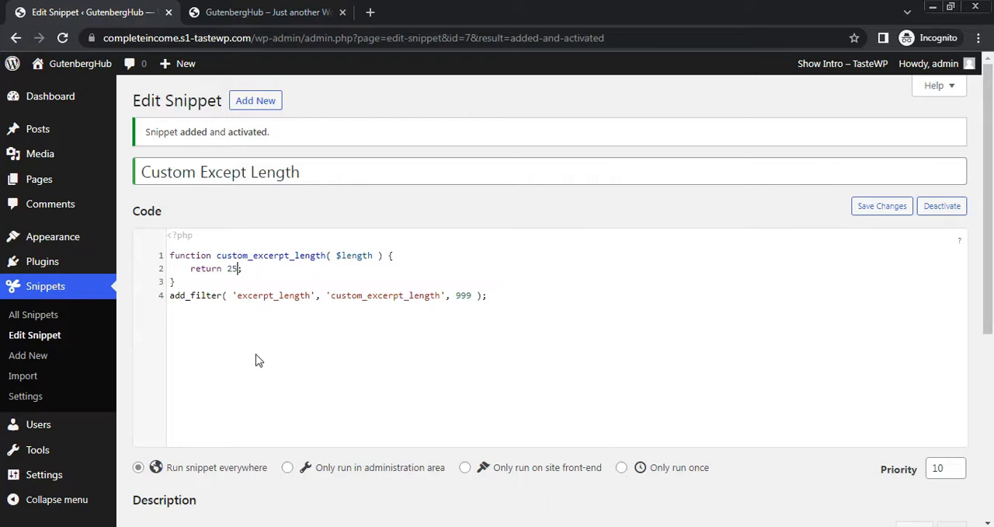
pyautogui.moveTo(876, 248)
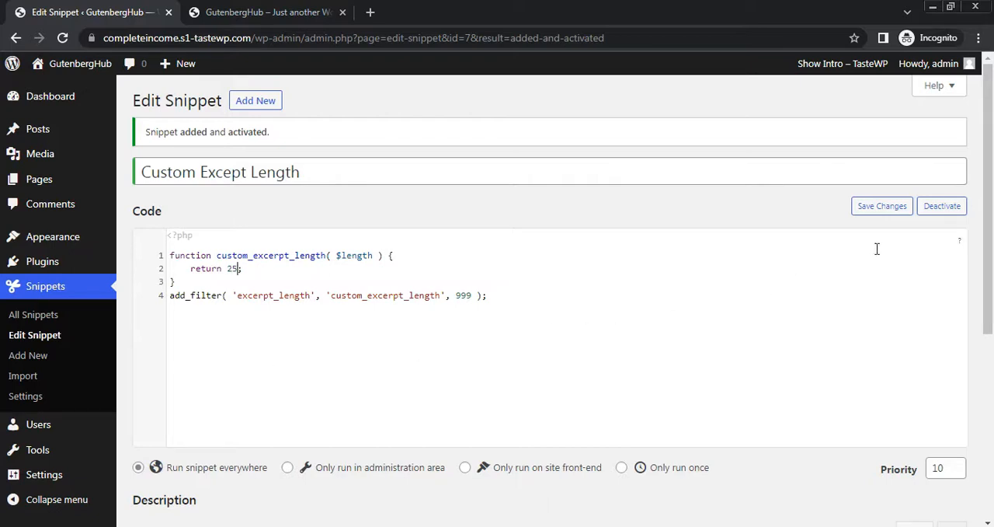
pyautogui.click(882, 205)
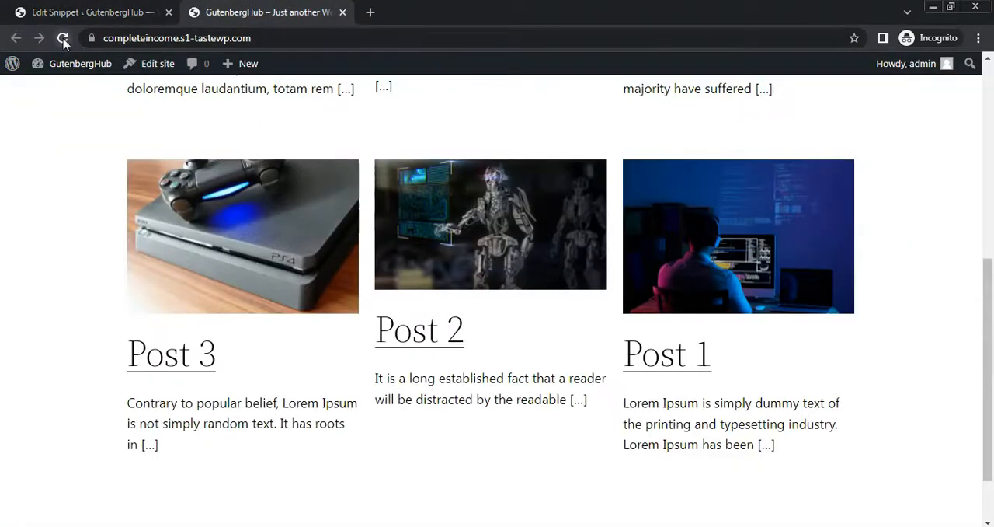
# - Reload the live site and review Posts 1–6 now showing longer excerpts of about 25 words
pyautogui.click(62, 38)
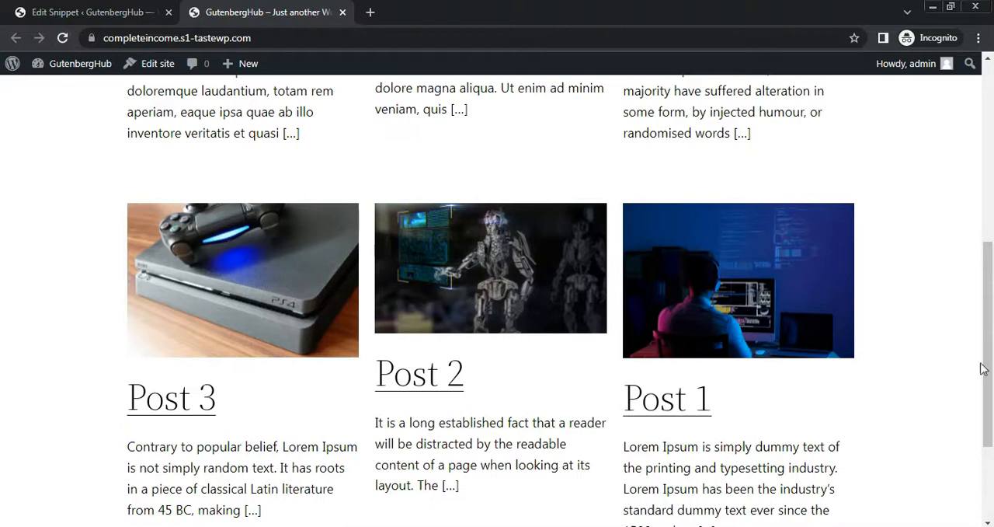
pyautogui.scroll(-3)
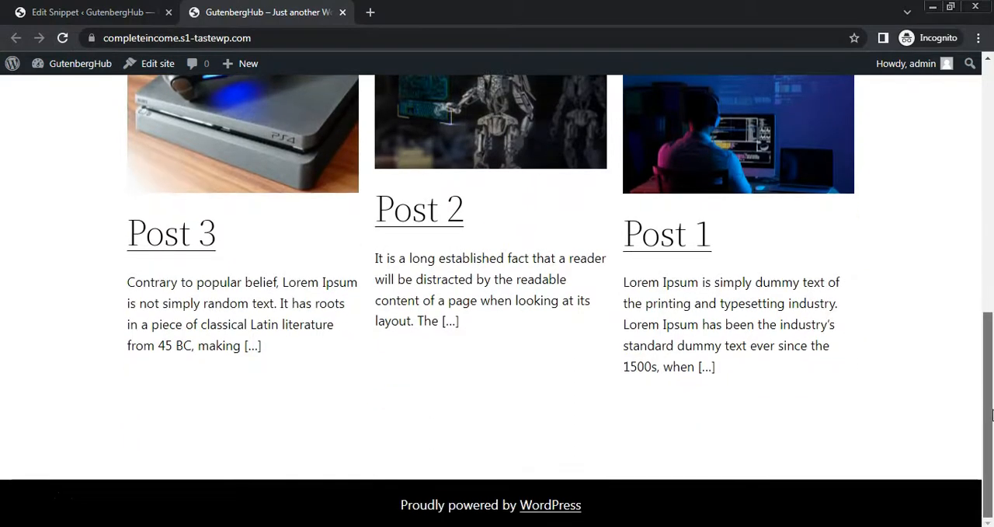
pyautogui.scroll(3)
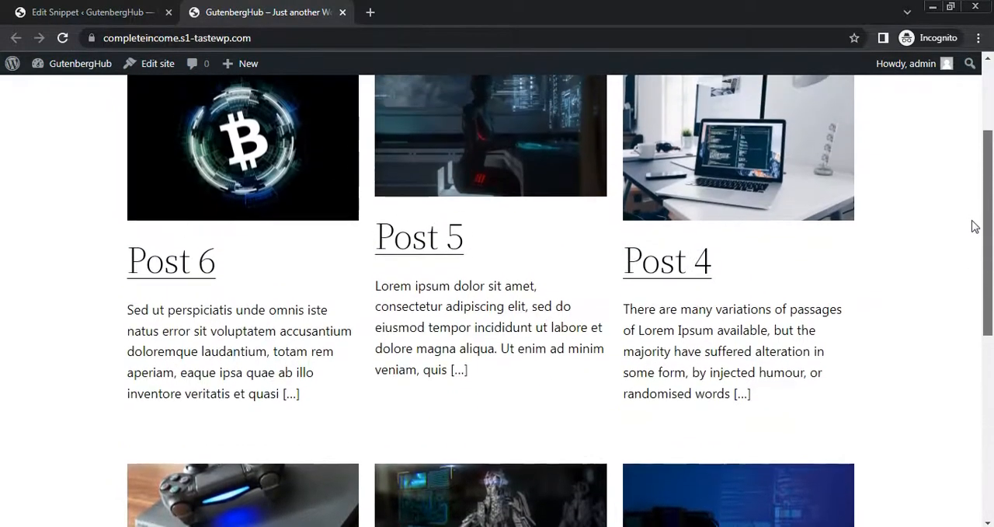
pyautogui.scroll(3)
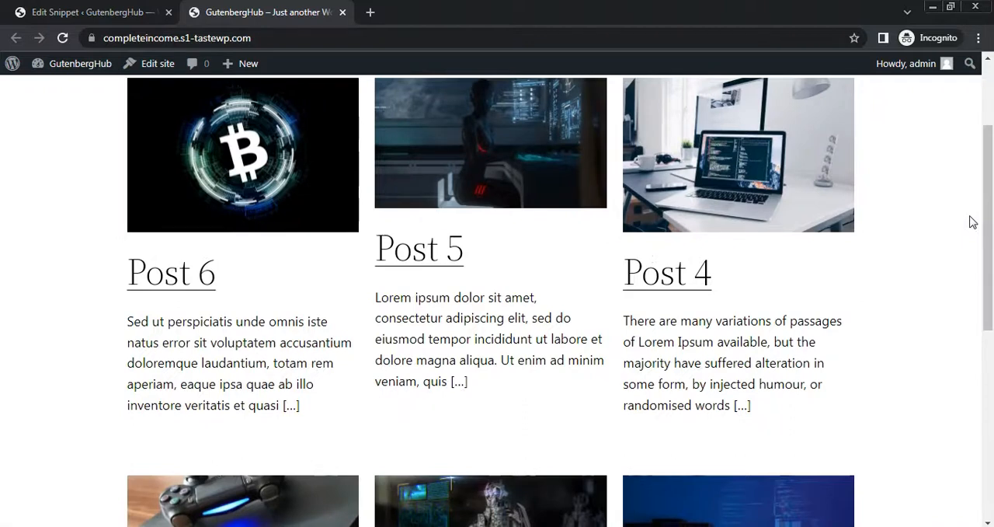